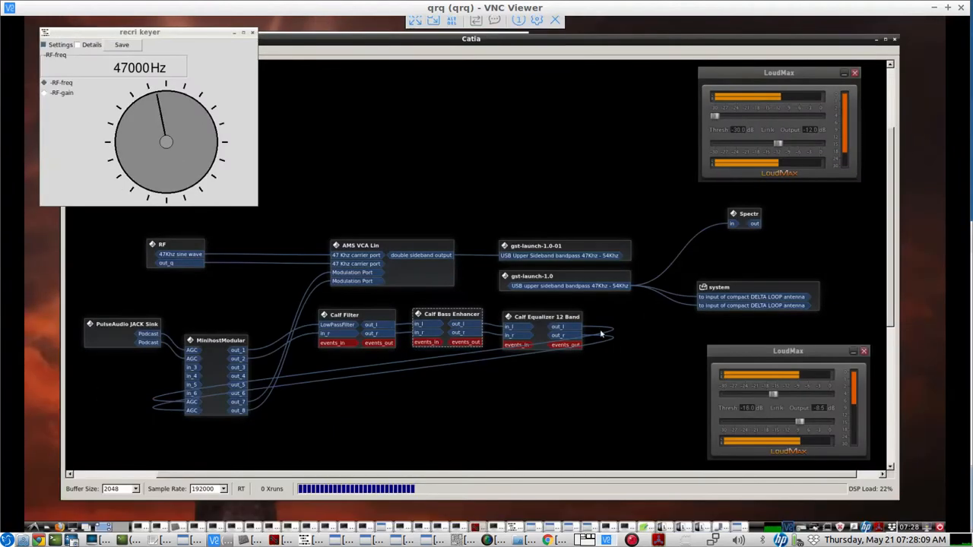
Step: Inspect the bass enhancer and 12-band equalizer settings in the transmit graph, then close them
left_click(450, 313)
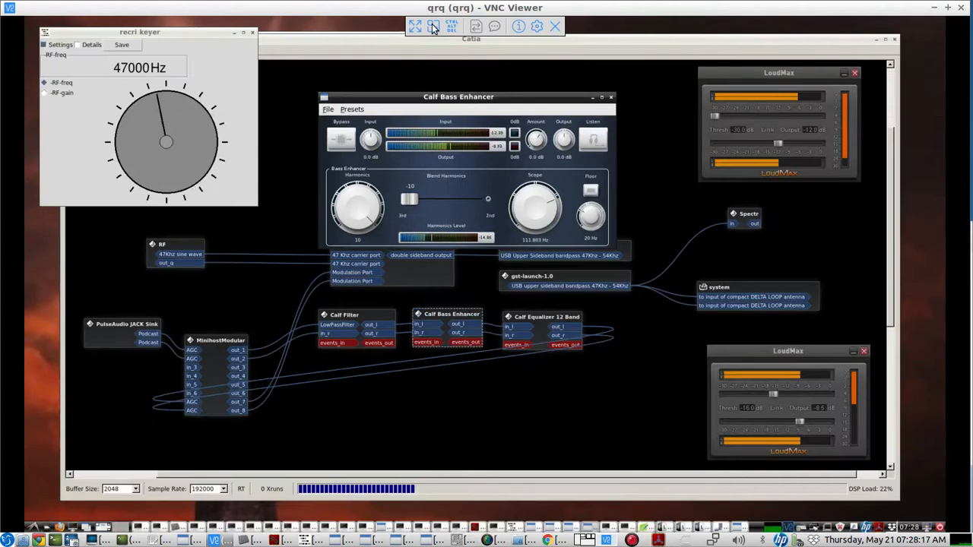
left_click(611, 98)
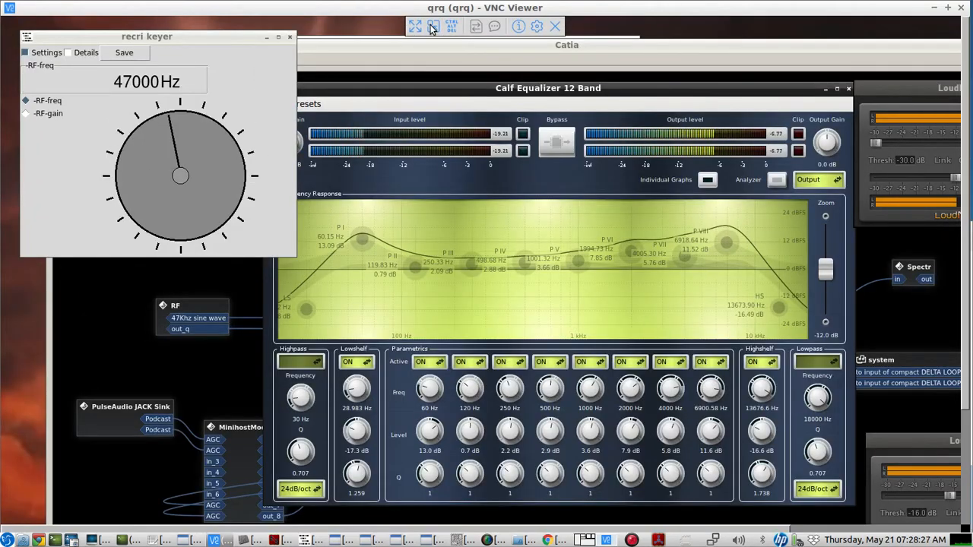
mouse_move(434, 28)
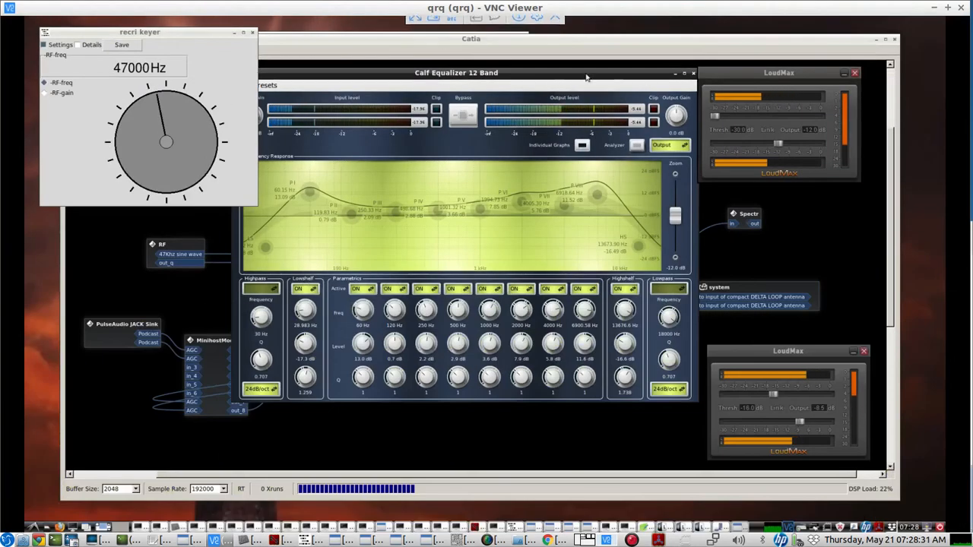
left_click(675, 73)
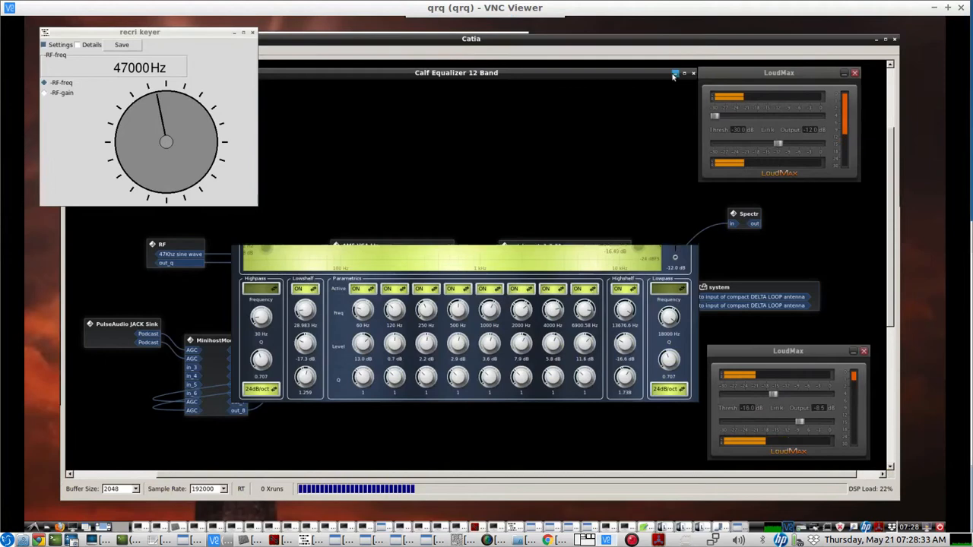
left_click(692, 73)
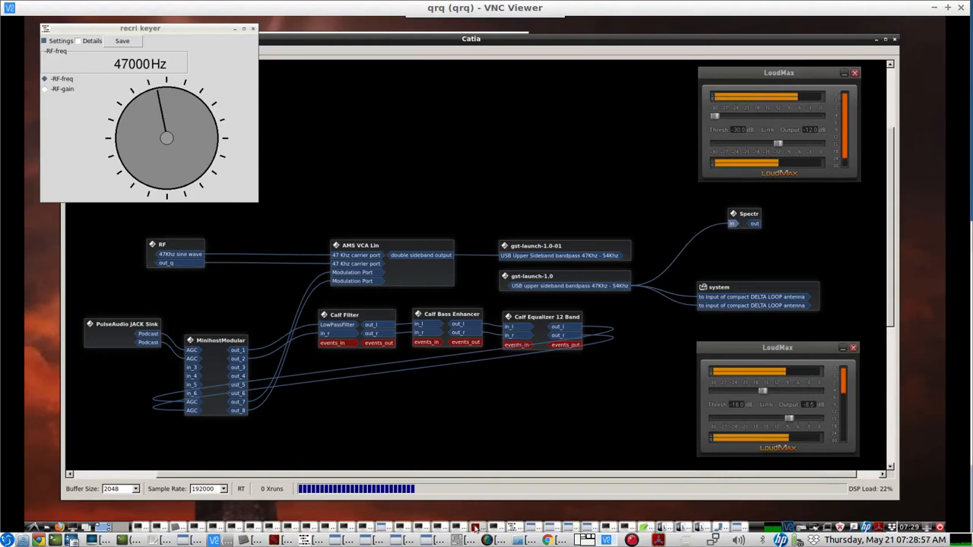
Step: Launch the live camera viewer showing the transmitter hardware on the table
left_click(566, 527)
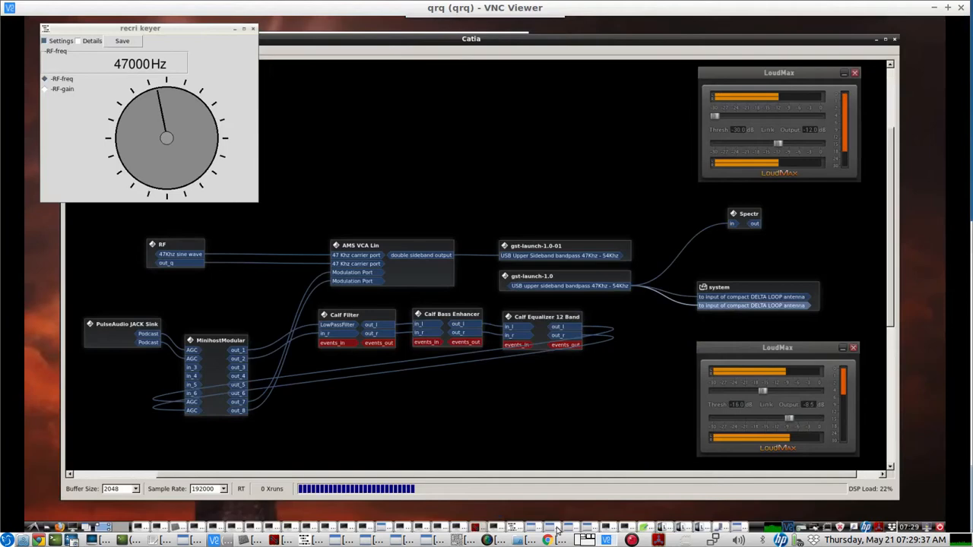
left_click(585, 526)
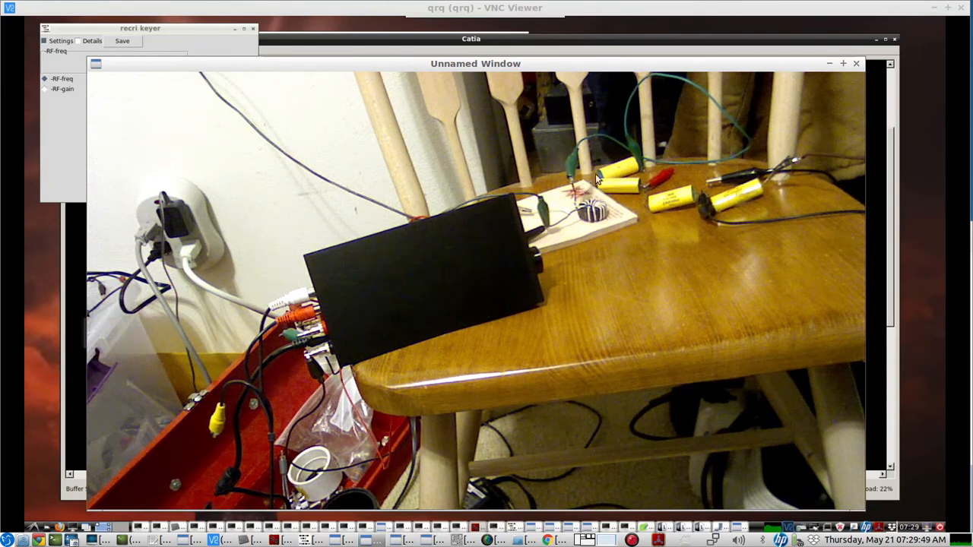
mouse_move(839, 161)
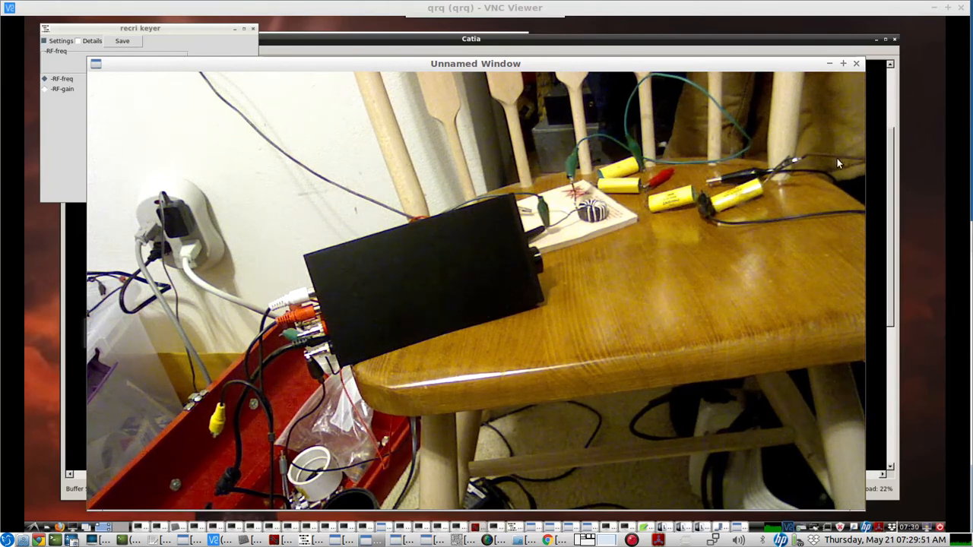
mouse_move(541, 197)
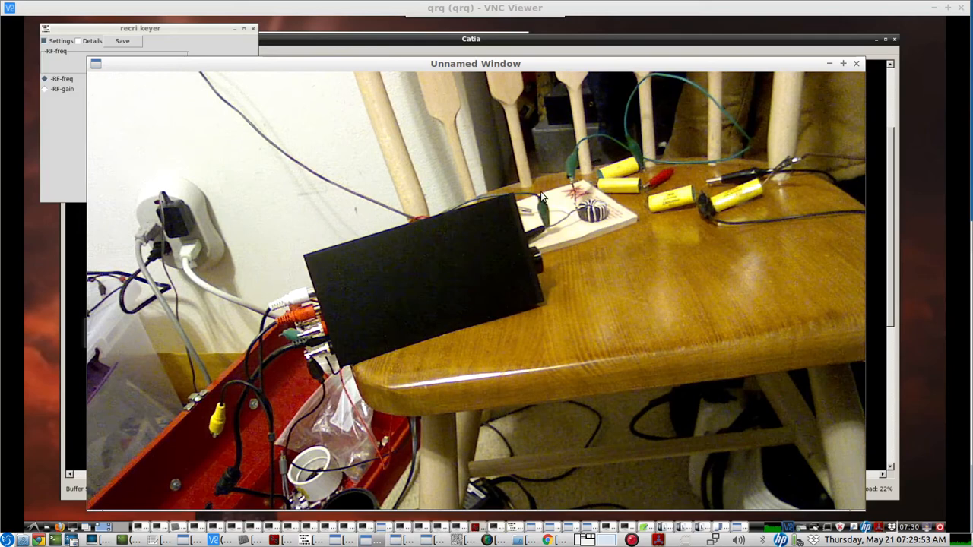
mouse_move(247, 116)
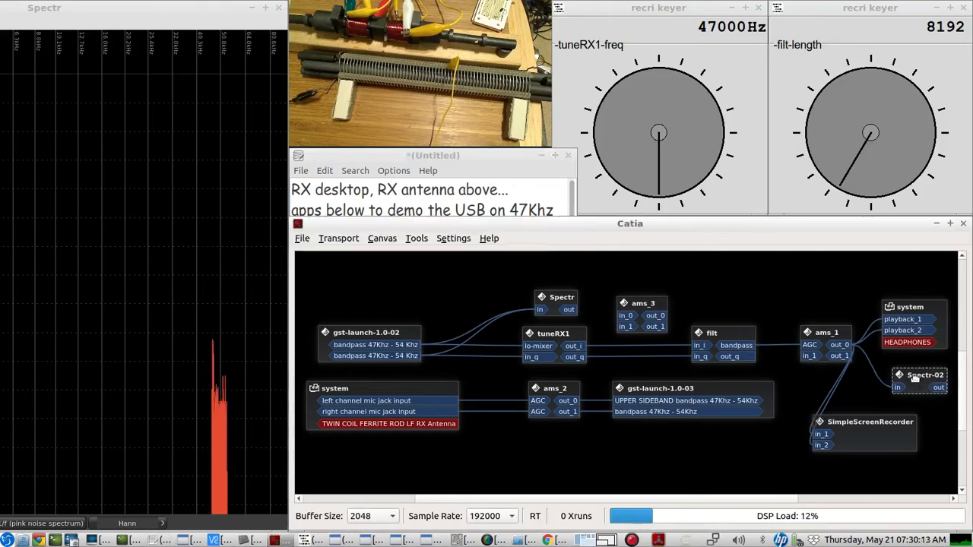
Step: Add the note line 'bandwidth = @ 7 Khz wide' below the existing text in the Untitled editor
type("bandwidth = @ 7 Khz wide")
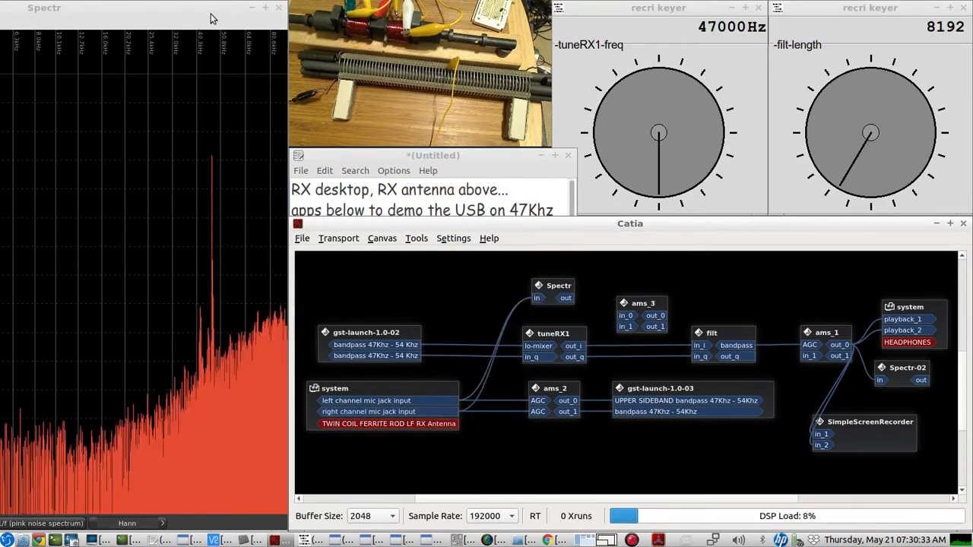
left_click(265, 8)
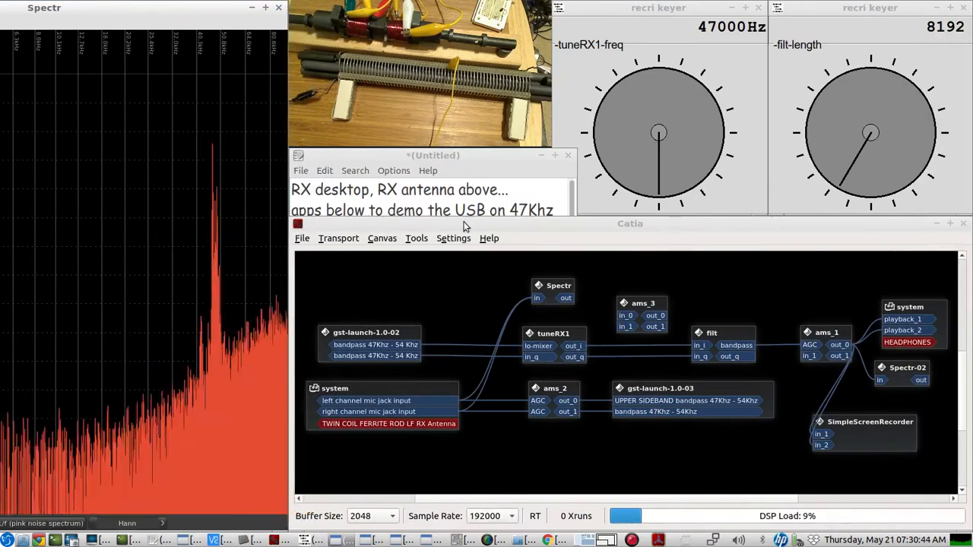
mouse_move(538, 312)
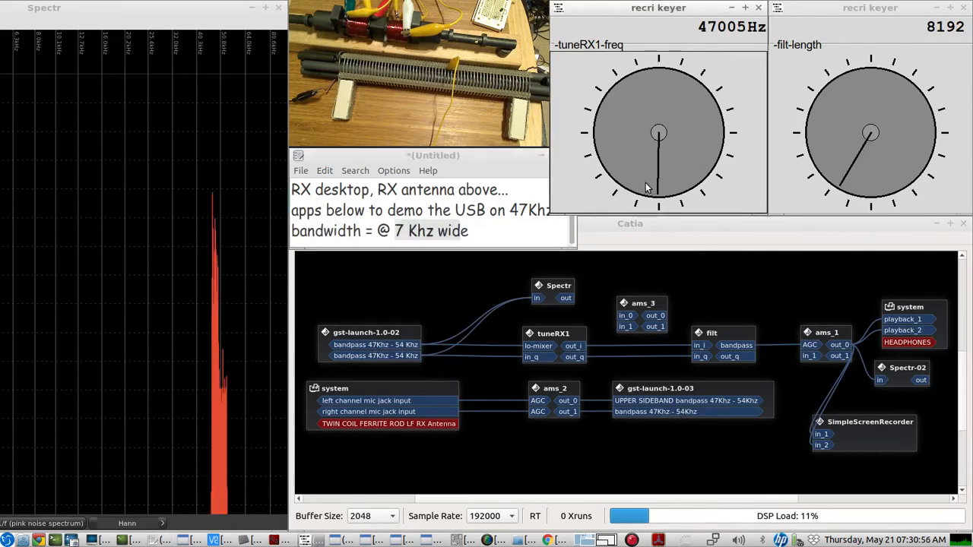
Step: Sweep tuneRX1-freq up to about 47274 Hz and back to 47000 Hz, keeping the 7 kHz bandwidth note
left_click_drag(659, 198, 632, 161)
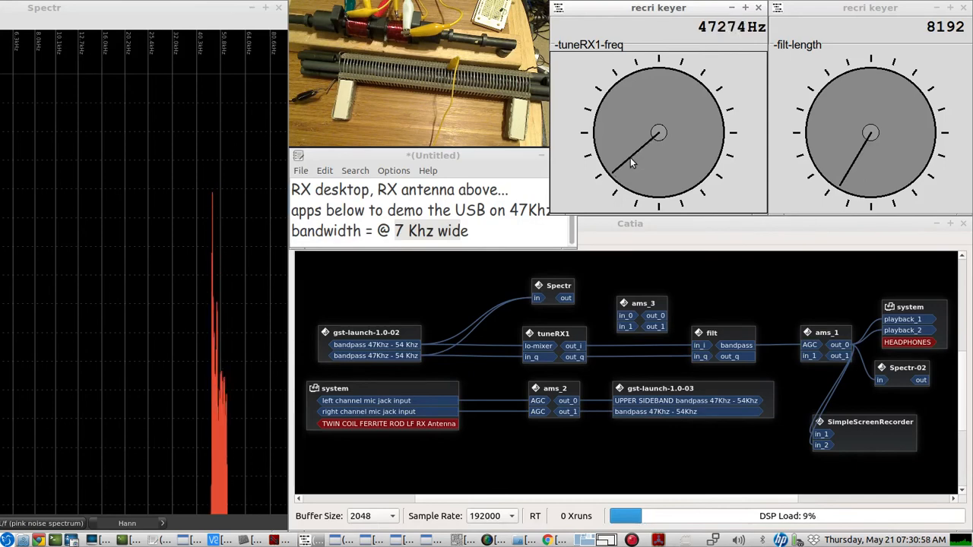
left_click_drag(631, 161, 681, 175)
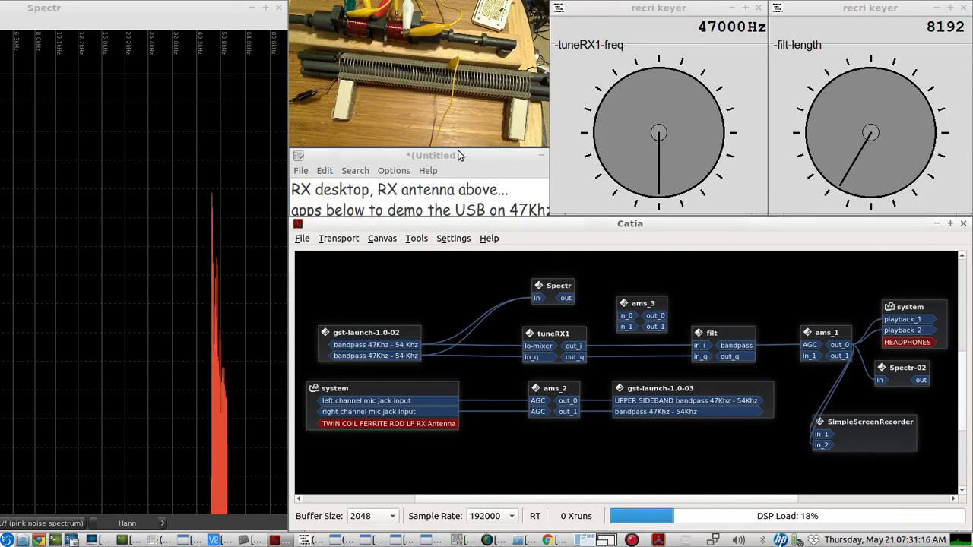
type("bandwidth = @ 7 Khz wide")
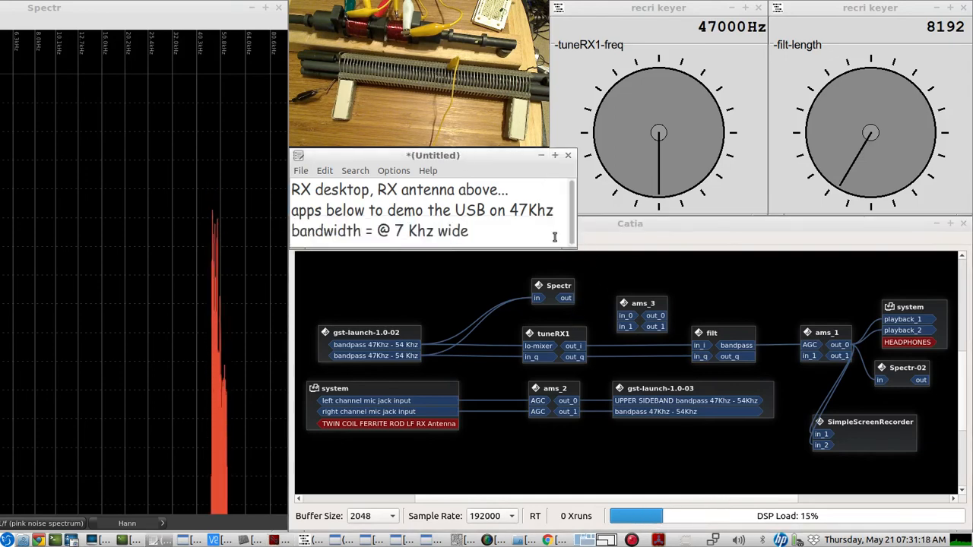